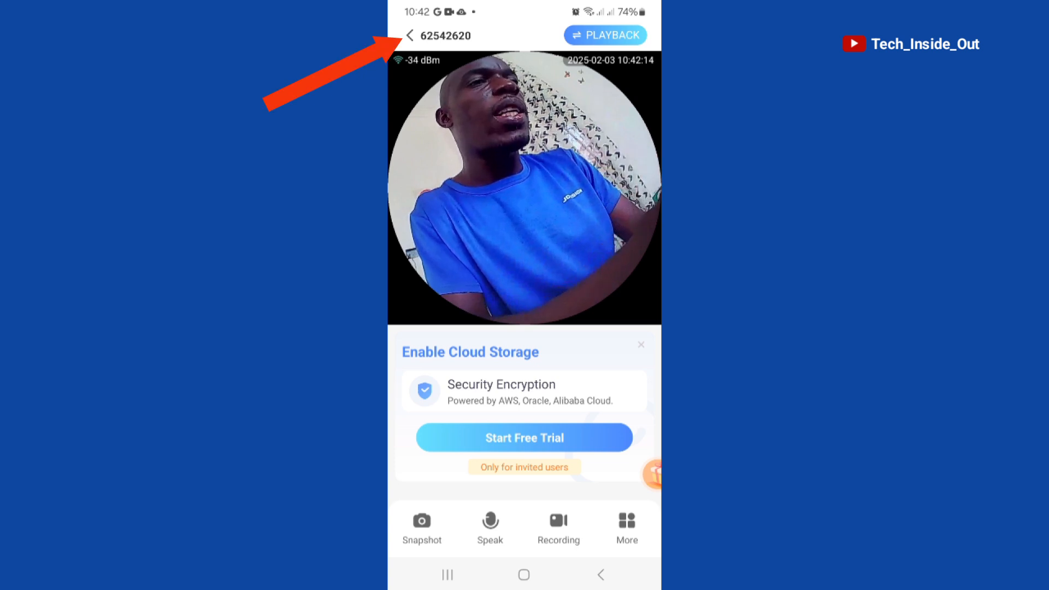
Step: Leave camera 62542620's live view and return to the My home device list
{"action": "left_click", "coordinate": [409, 35]}
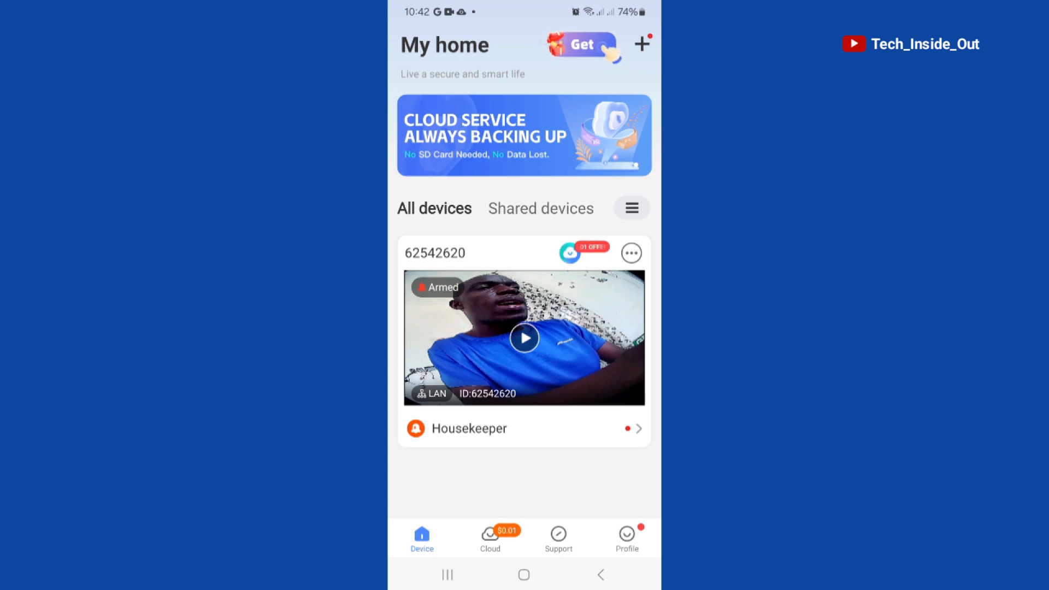
Step: Reach camera 62542620's Advanced settings via its ⋯ menu and Settings
{"action": "left_click", "coordinate": [630, 252]}
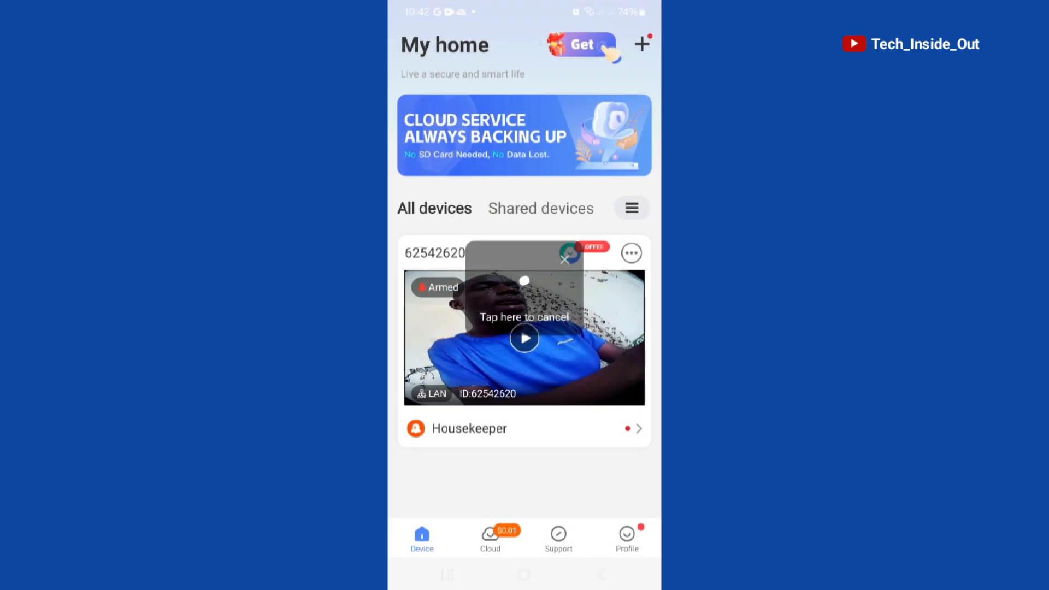
{"action": "left_click", "coordinate": [630, 252]}
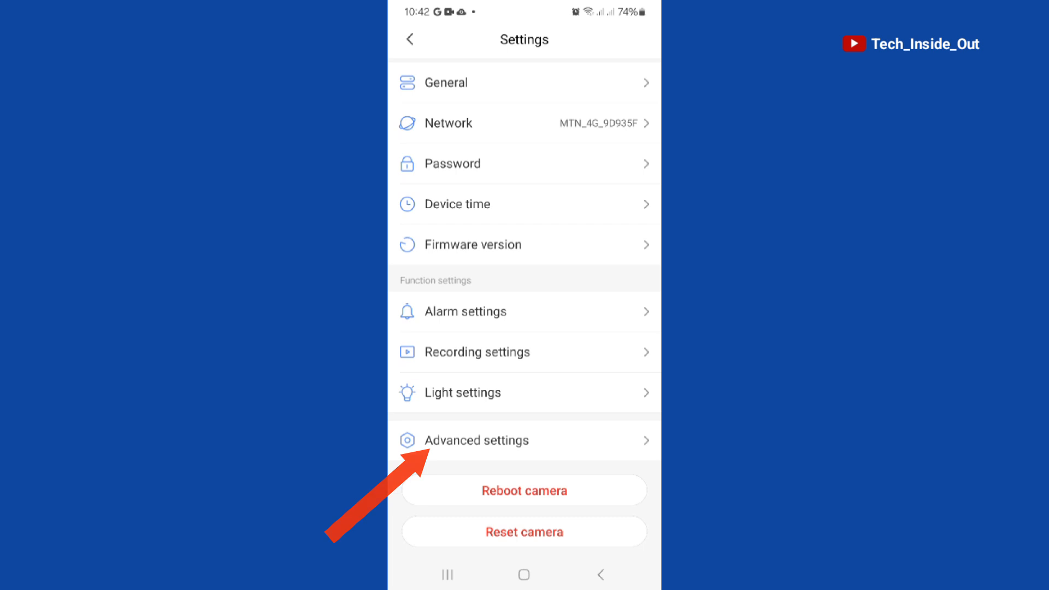
{"action": "left_click", "coordinate": [477, 440]}
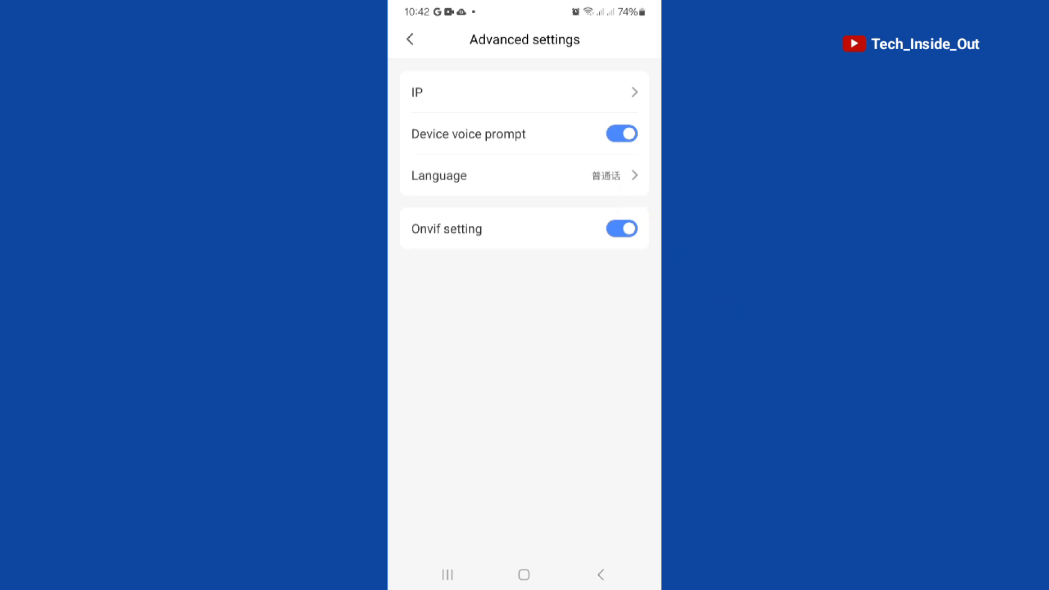
Step: Set the voice prompt Language to English, apply it, and return to My home
{"action": "left_click", "coordinate": [523, 175]}
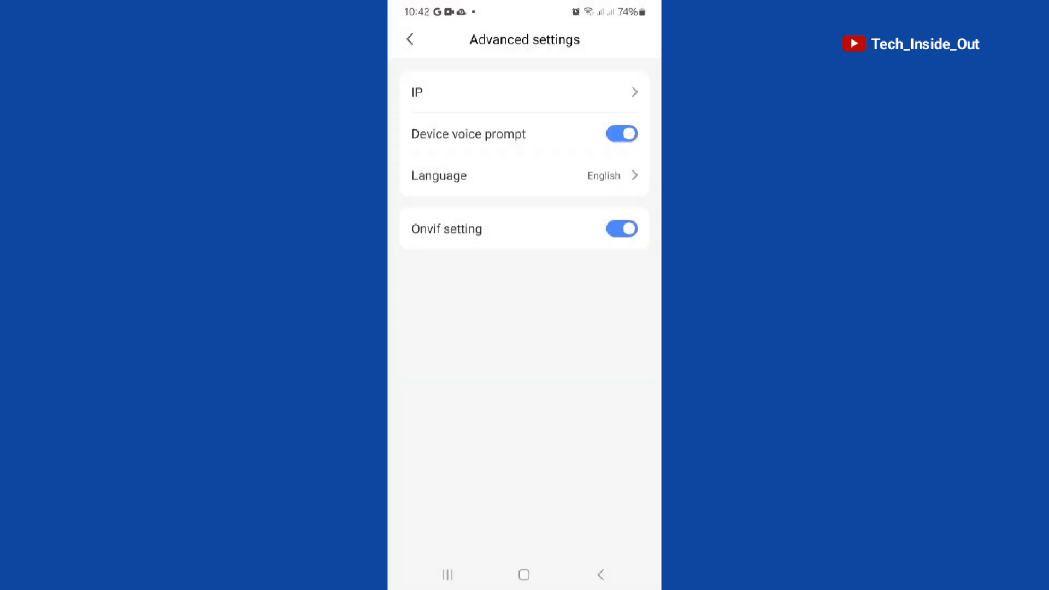
{"action": "left_click", "coordinate": [622, 229]}
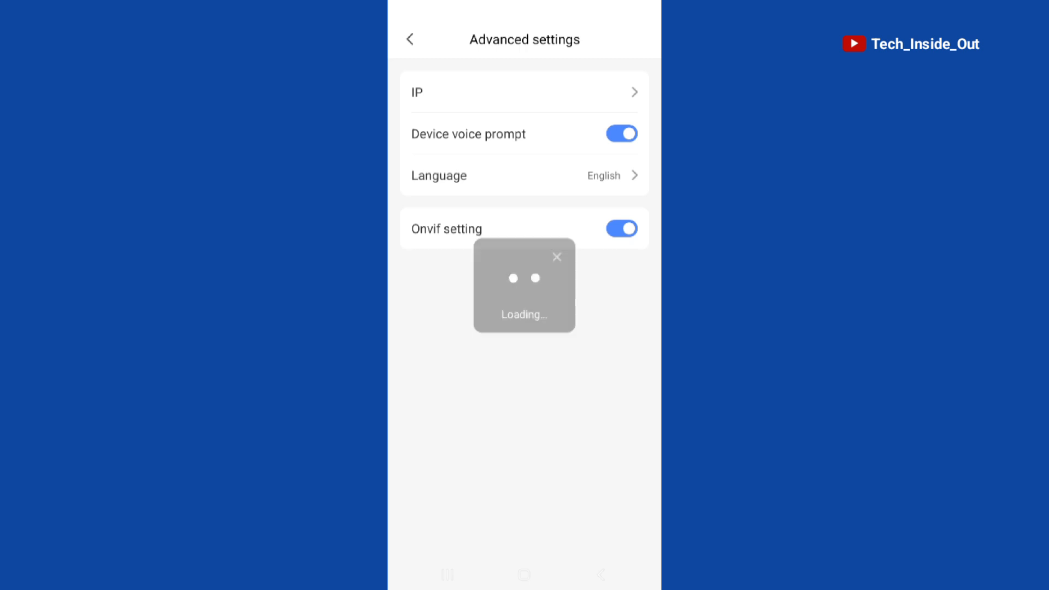
{"action": "left_click", "coordinate": [410, 38]}
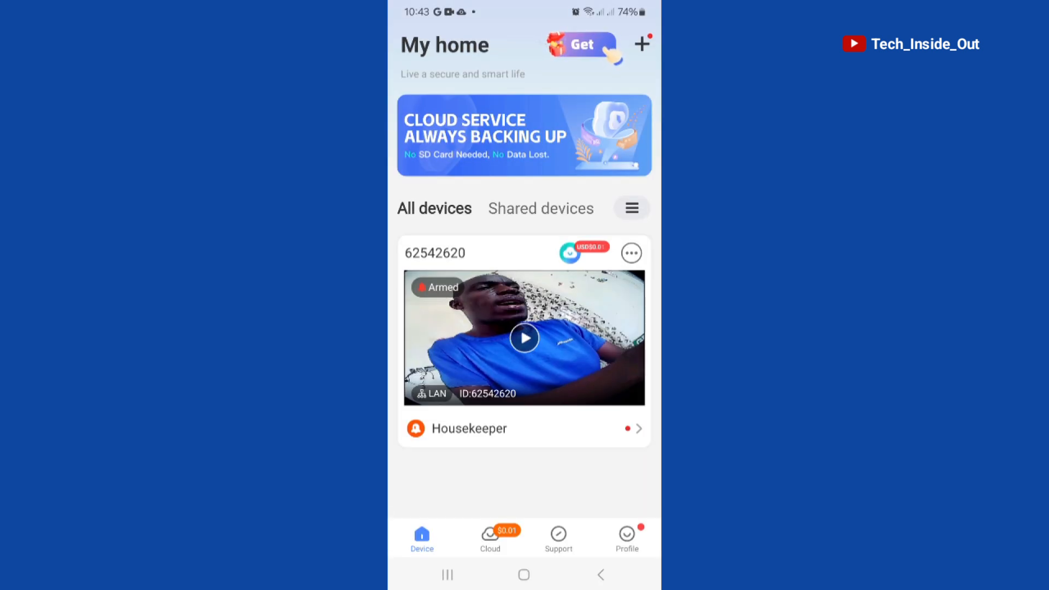
Step: Revisit camera 62542620's Advanced settings, confirm Language reads English, and go back to Settings
{"action": "left_click", "coordinate": [630, 252]}
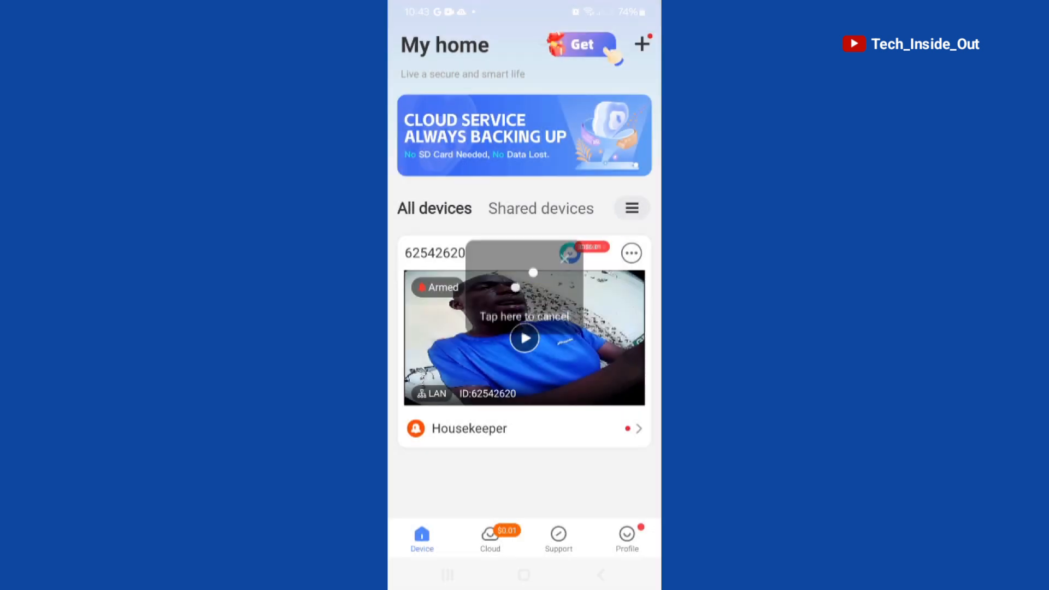
{"action": "left_click", "coordinate": [629, 253]}
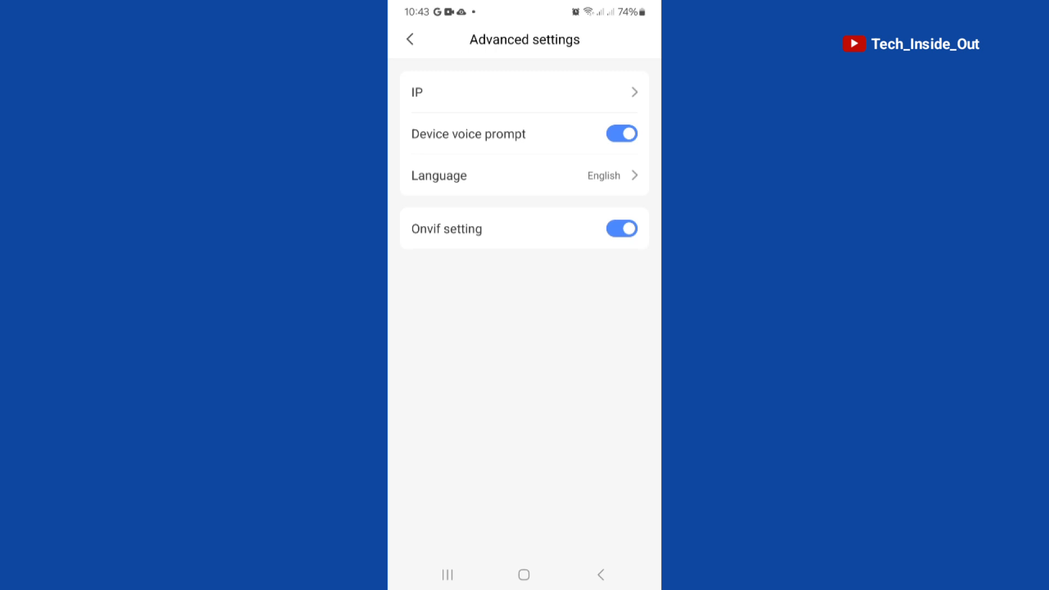
{"action": "left_click", "coordinate": [410, 40]}
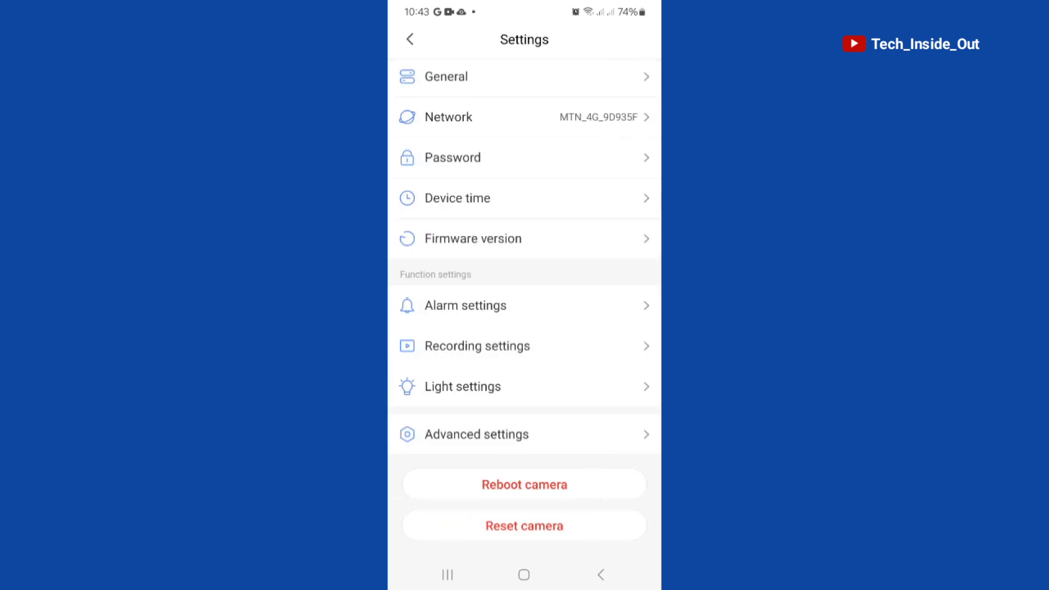